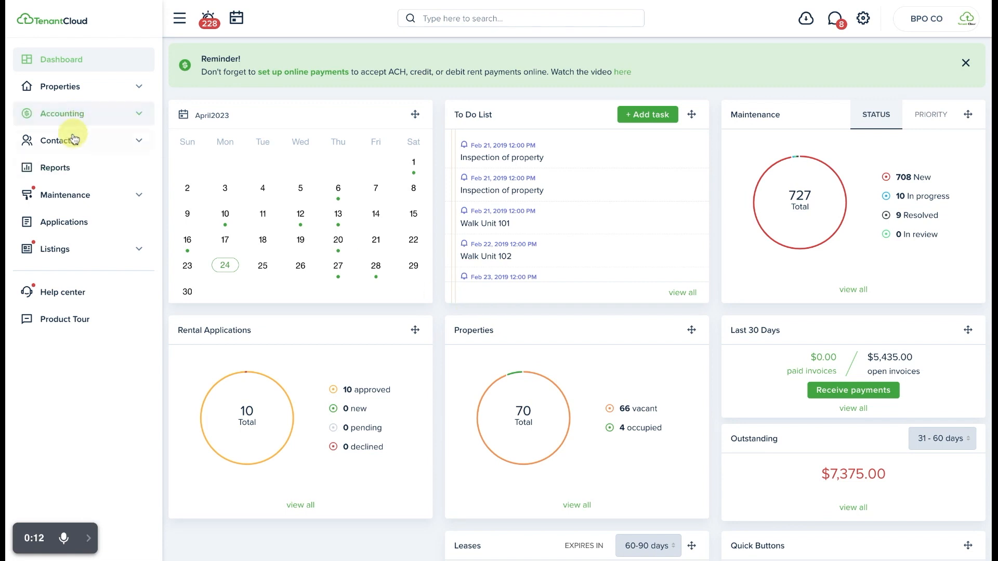
{"action": "left_click", "coordinate": [61, 140]}
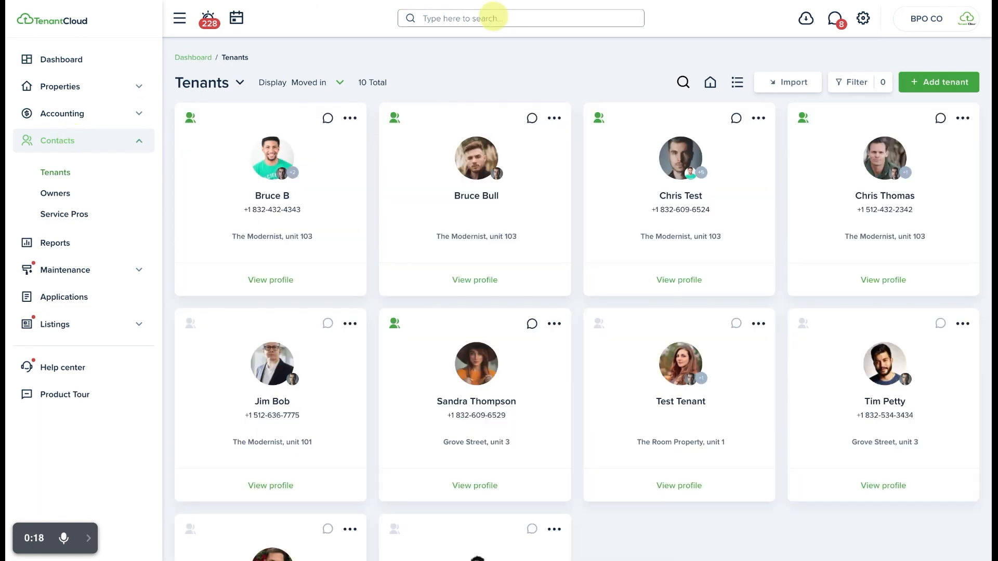
{"action": "left_click", "coordinate": [474, 486]}
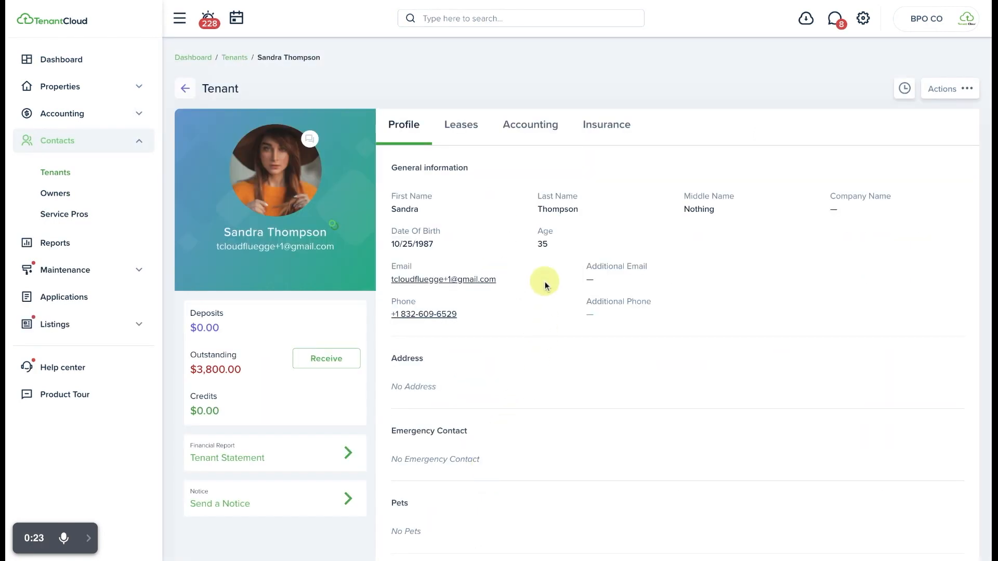
{"action": "left_click", "coordinate": [460, 123]}
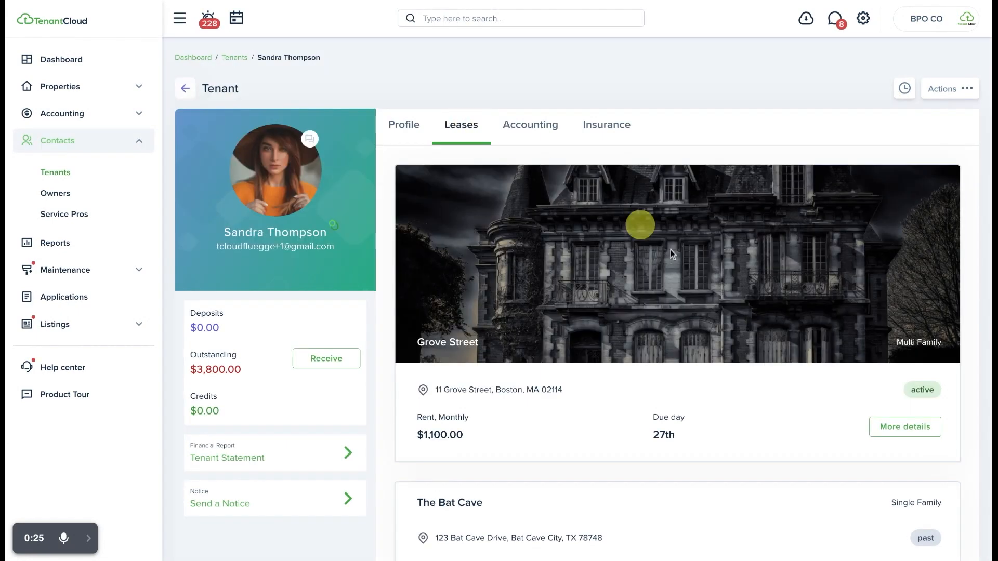
Step: Show the Grove Street lease details and the actions menu for the Unit #3 lease
{"action": "scroll", "scroll_direction": "down", "scroll_amount": 3}
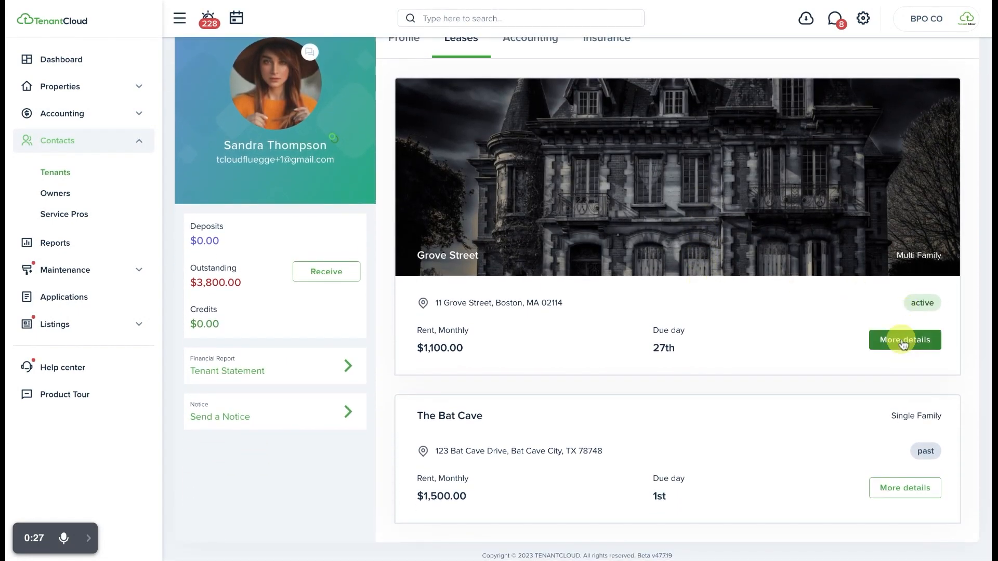
{"action": "left_click", "coordinate": [904, 340]}
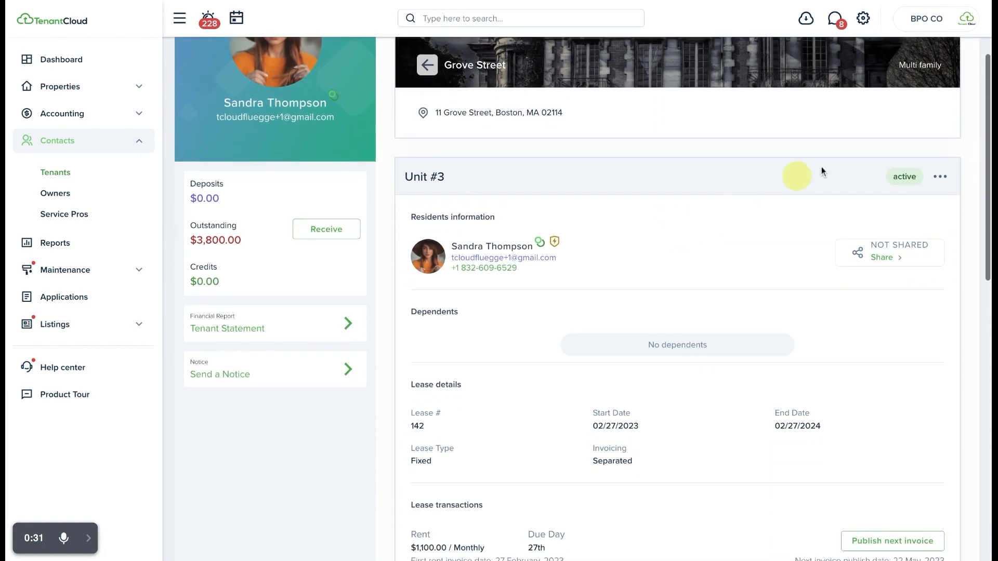
{"action": "left_click", "coordinate": [940, 177]}
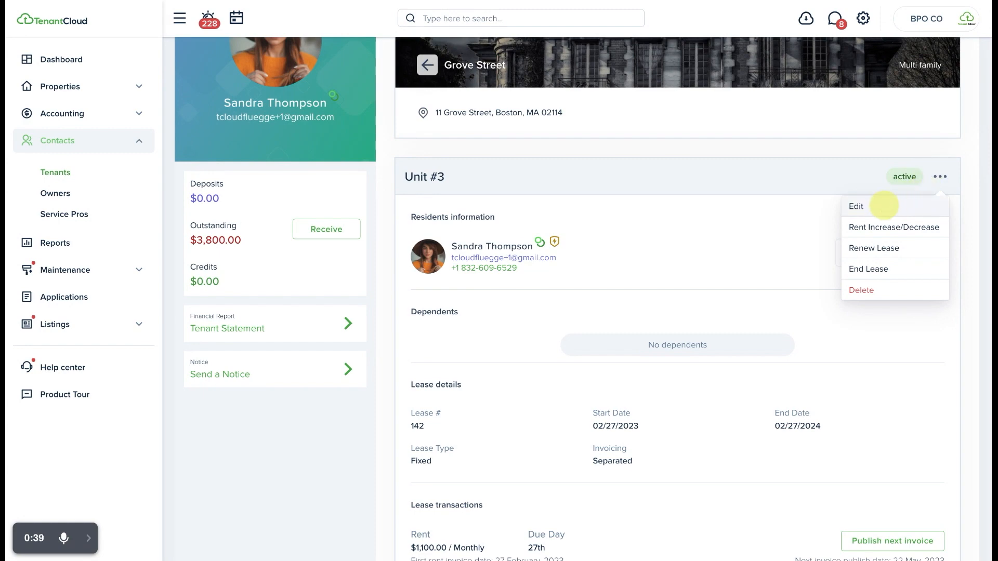
Step: Edit the lease and add Chris Test as co-tenant under Resident
{"action": "left_click", "coordinate": [855, 206]}
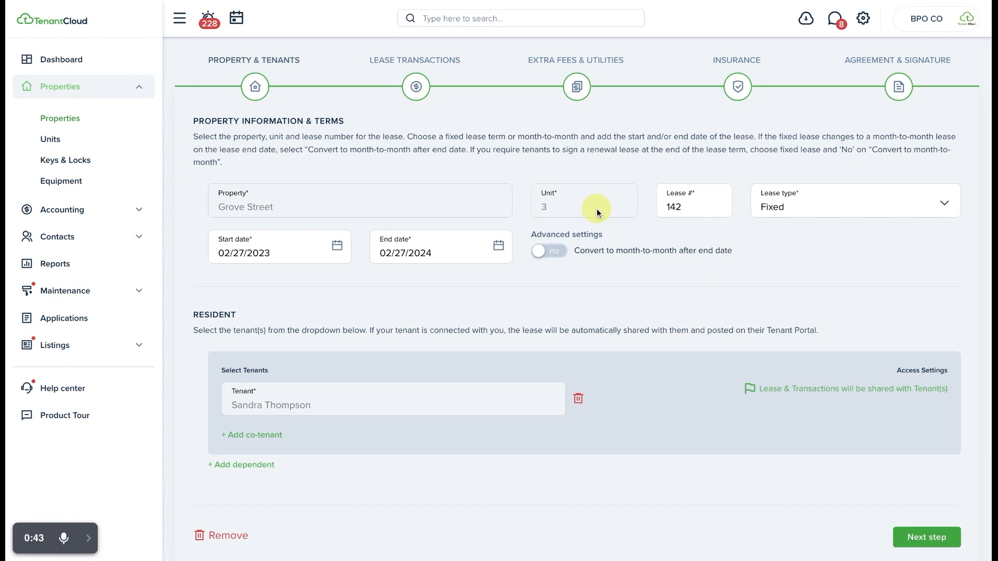
{"action": "mouse_move", "coordinate": [645, 95]}
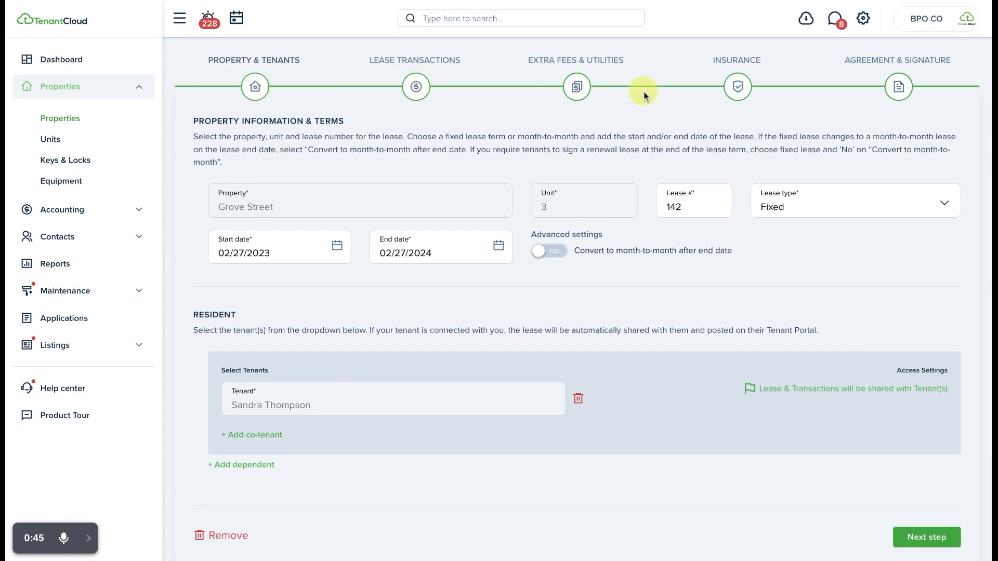
{"action": "mouse_move", "coordinate": [496, 122]}
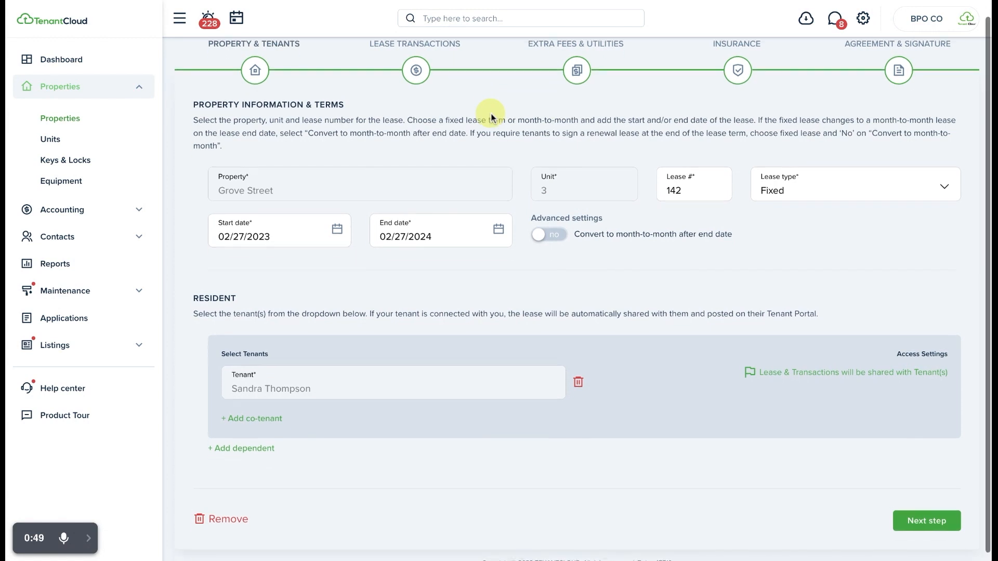
{"action": "scroll", "scroll_direction": "down", "scroll_amount": 3}
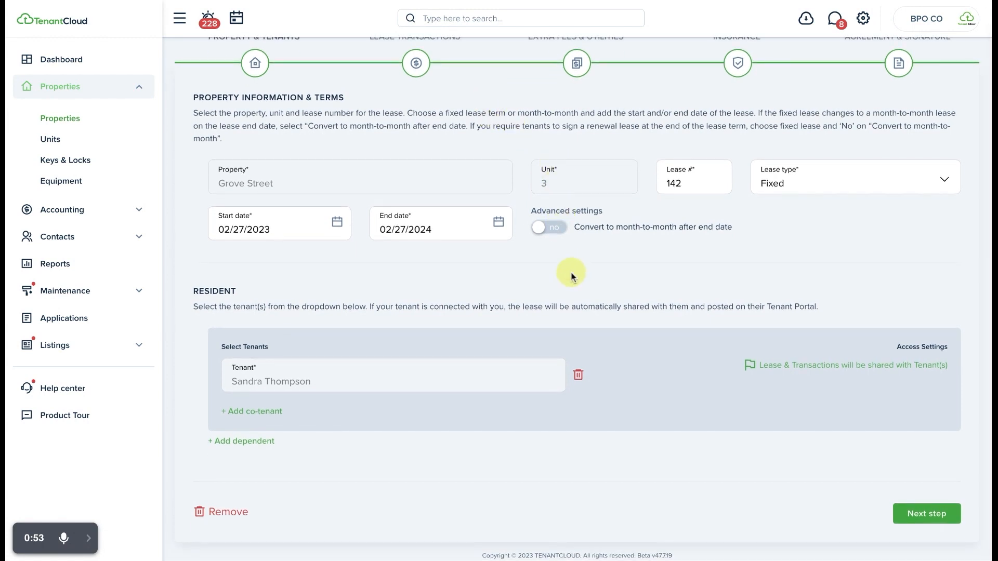
{"action": "mouse_move", "coordinate": [558, 266]}
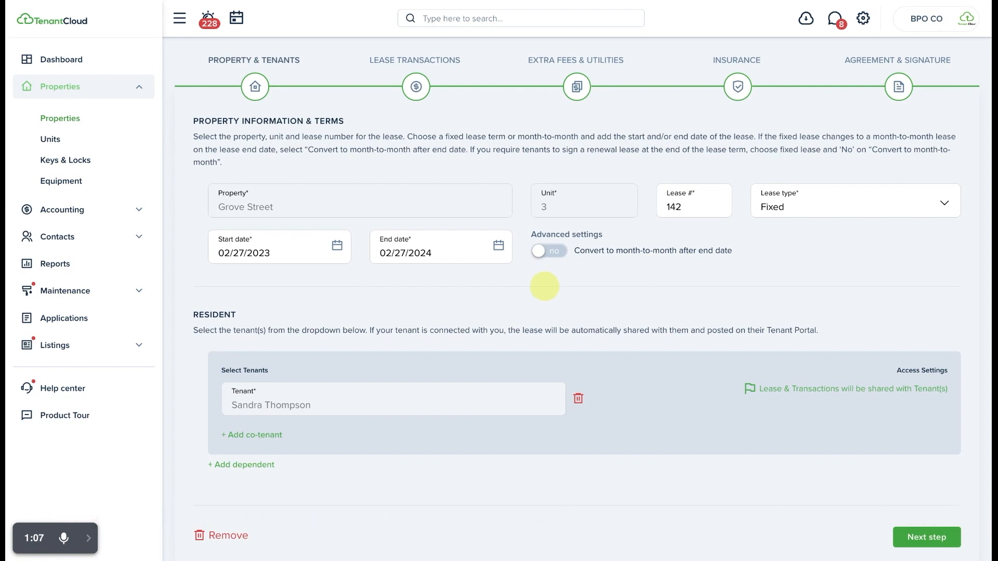
{"action": "scroll", "scroll_direction": "down", "scroll_amount": 3}
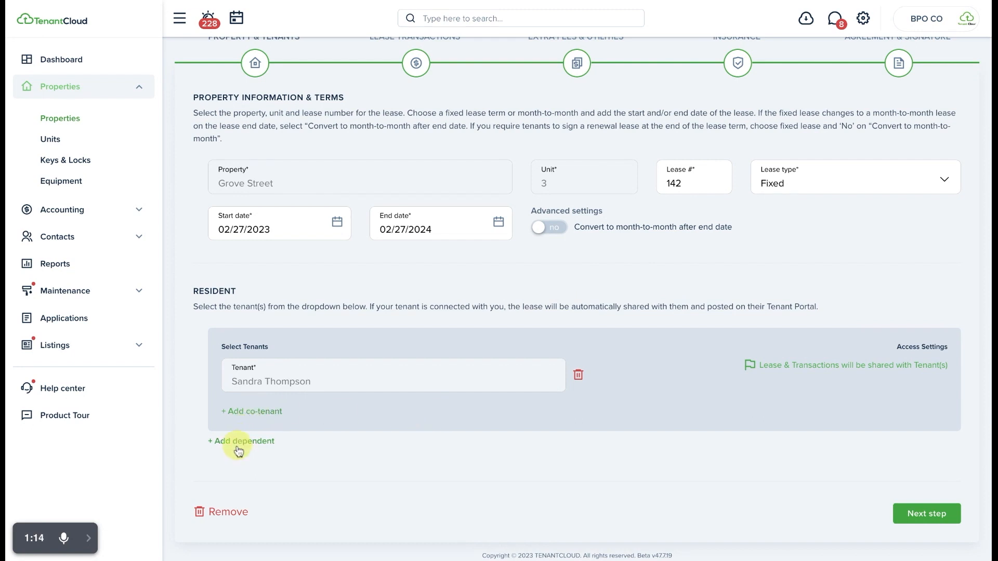
{"action": "mouse_move", "coordinate": [266, 418]}
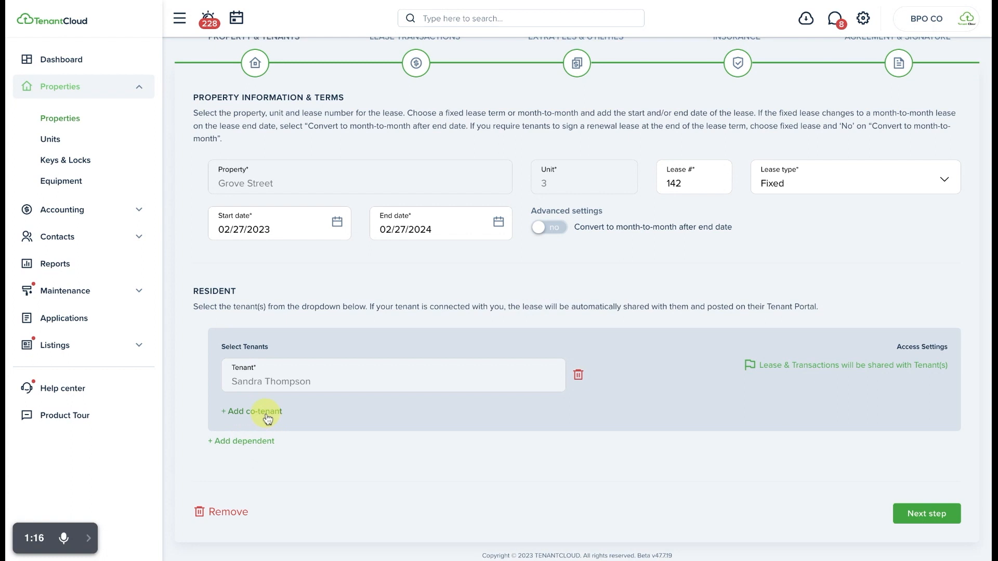
{"action": "left_click", "coordinate": [252, 412]}
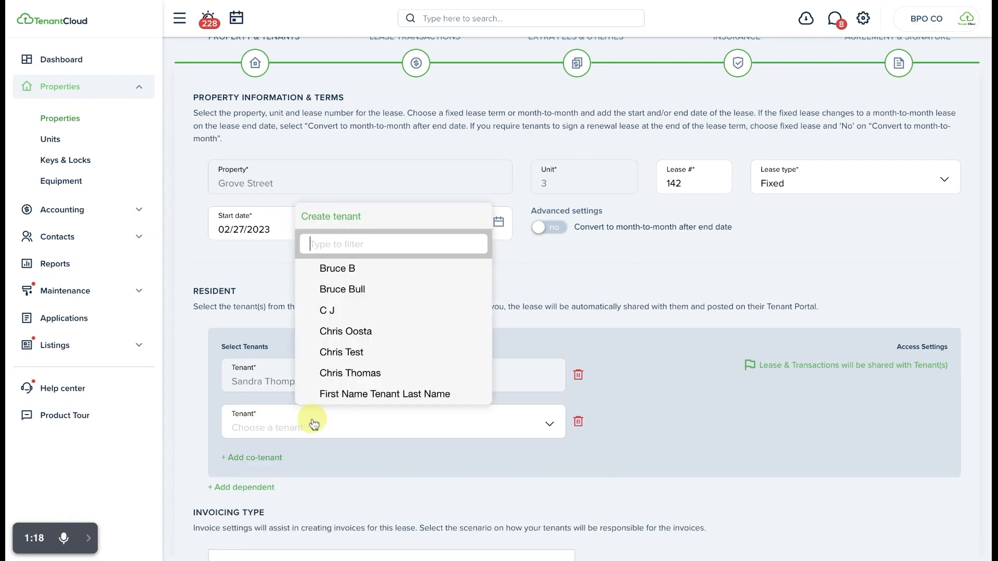
{"action": "left_click", "coordinate": [342, 352]}
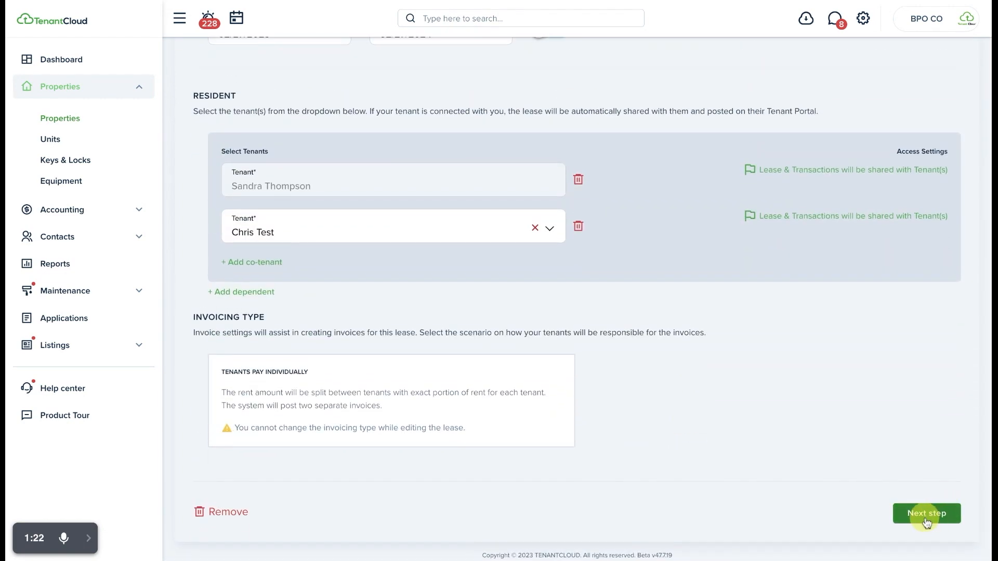
Step: Save the tenants, transactions and extra fees steps through to the insurance step
{"action": "left_click", "coordinate": [926, 513]}
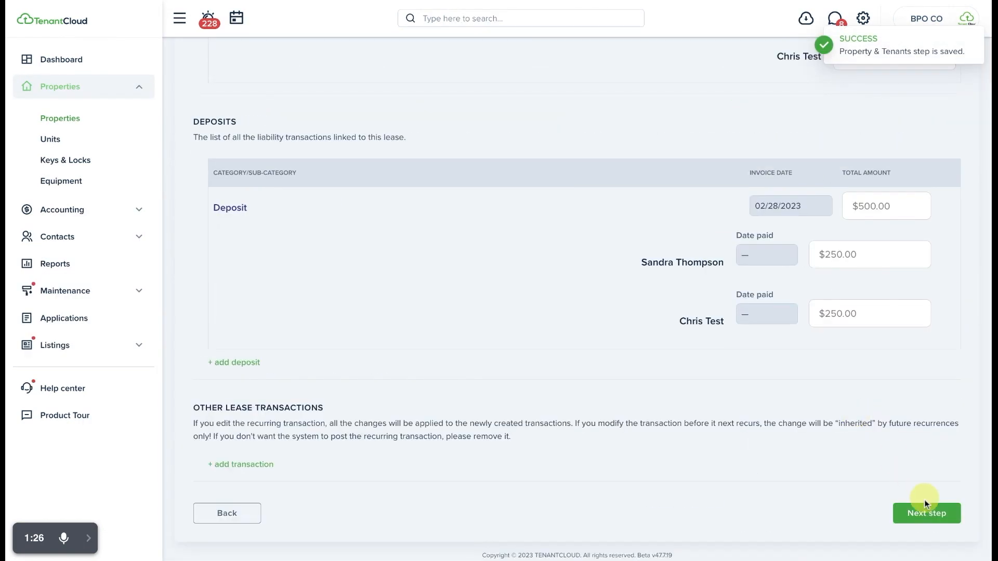
{"action": "left_click", "coordinate": [926, 512]}
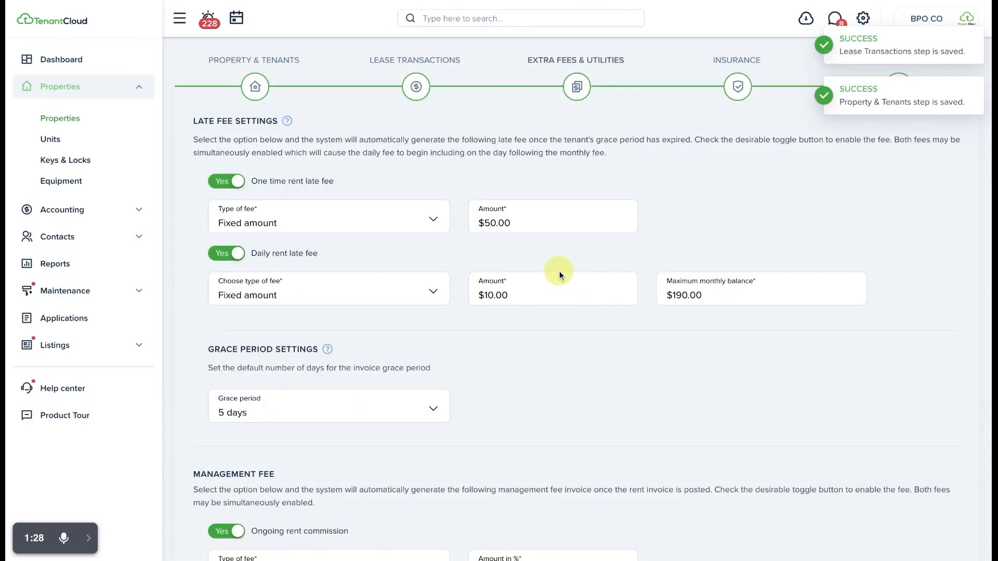
{"action": "scroll", "scroll_direction": "down", "scroll_amount": 3}
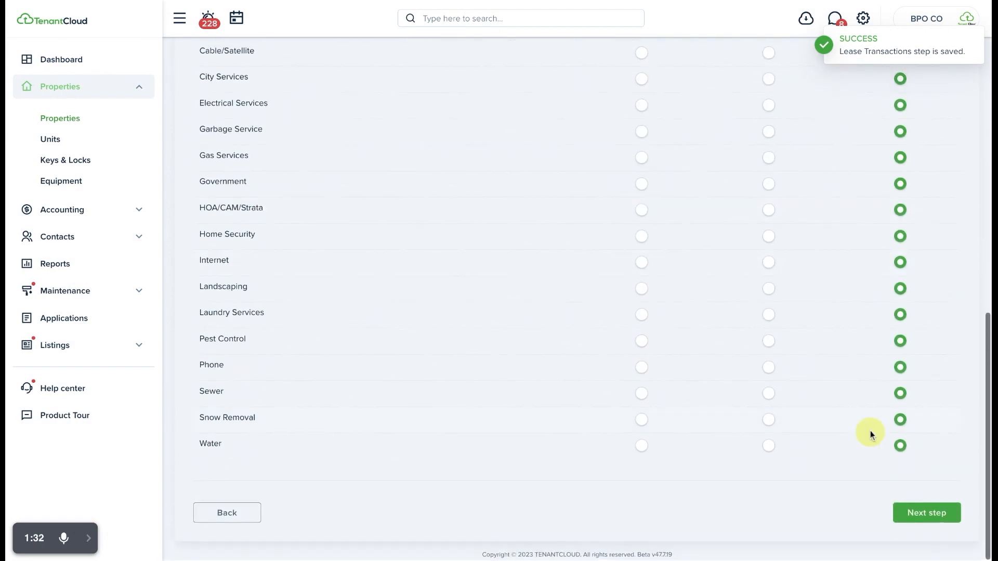
{"action": "left_click", "coordinate": [925, 513]}
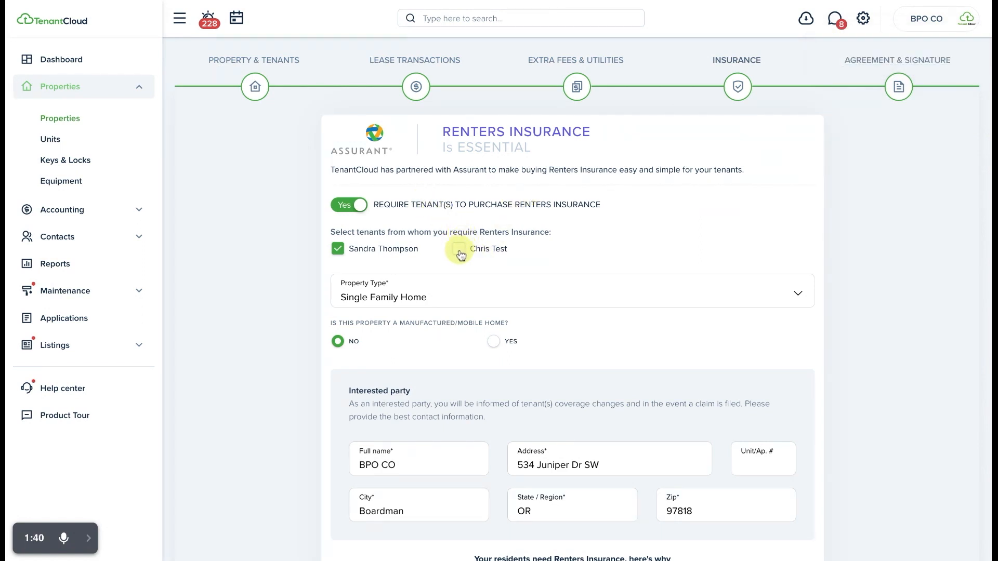
Step: Require renters insurance from the co-tenant only, not the primary tenant
{"action": "left_click", "coordinate": [458, 248]}
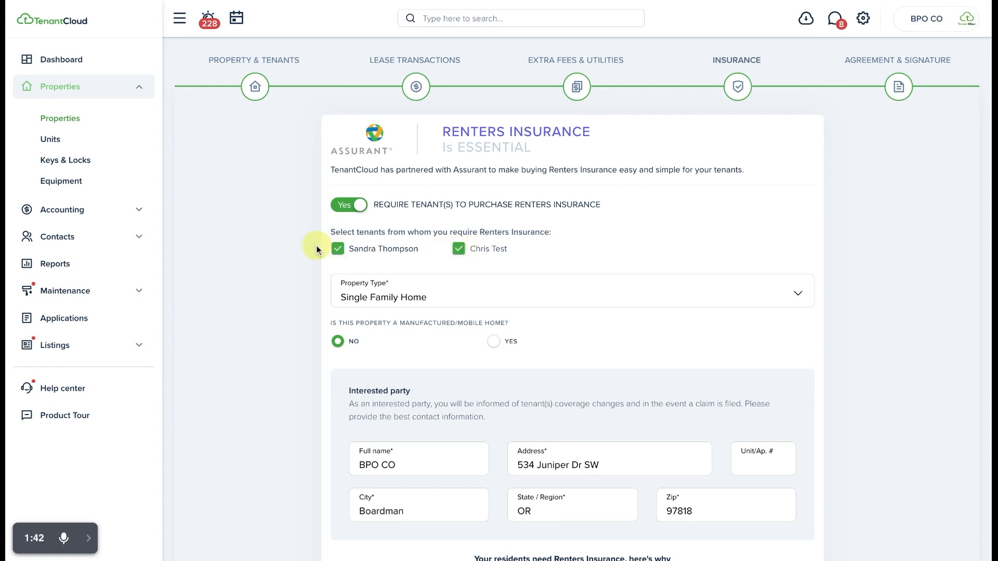
{"action": "left_click", "coordinate": [338, 248]}
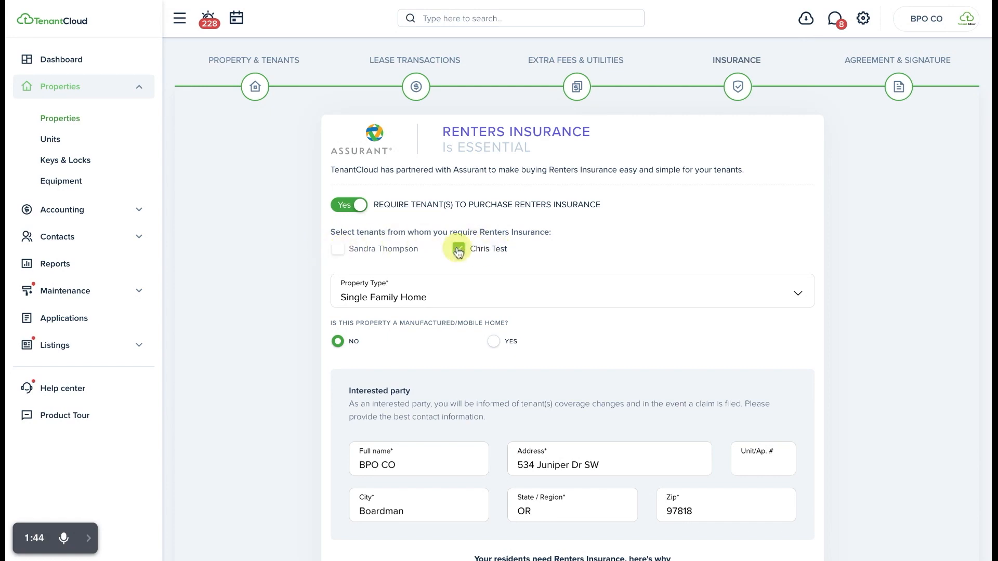
{"action": "scroll", "scroll_direction": "down", "scroll_amount": 3}
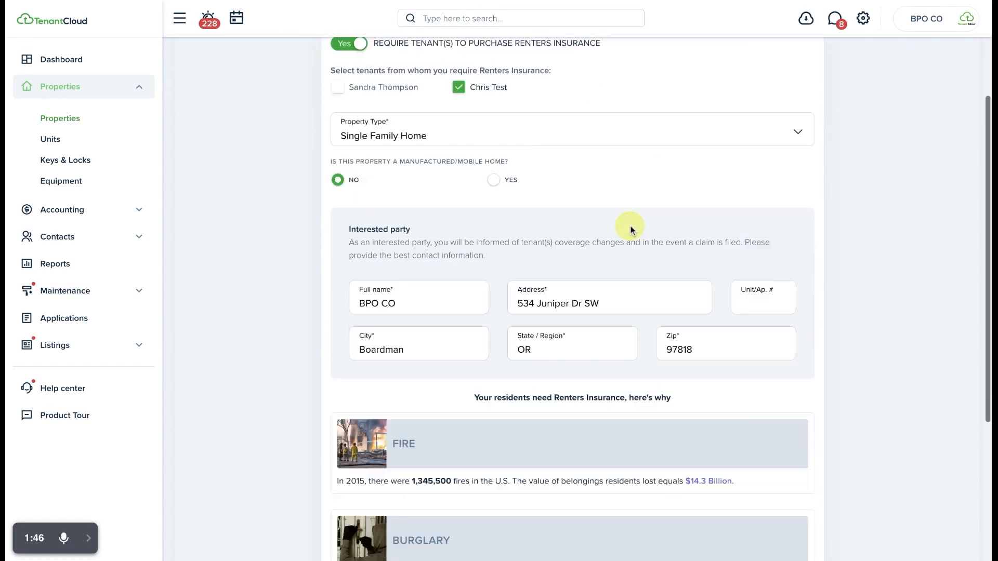
{"action": "scroll", "scroll_direction": "down", "scroll_amount": 3}
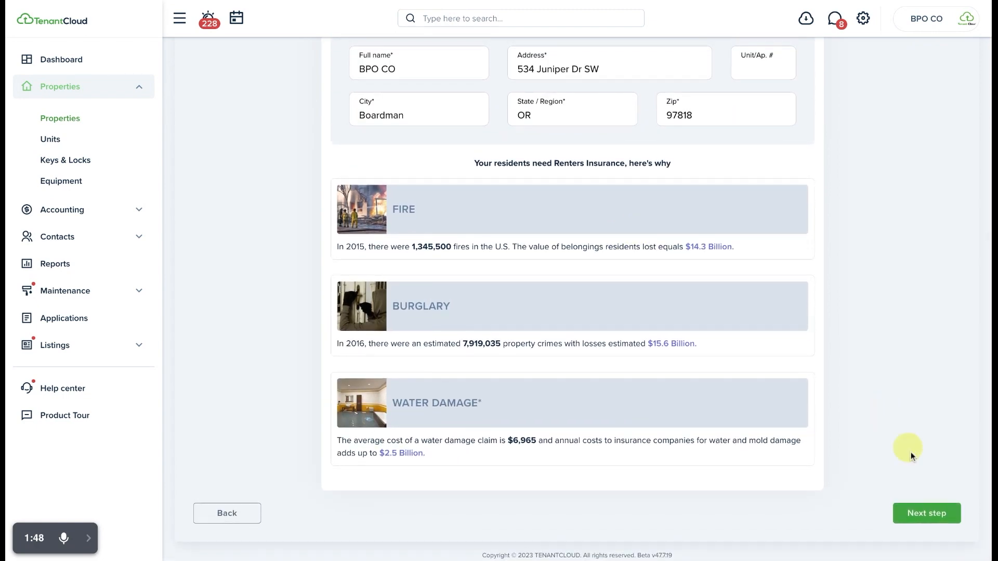
Step: Save insurance, leave Default Signatures off on the agreement step, and update the lease
{"action": "left_click", "coordinate": [926, 513]}
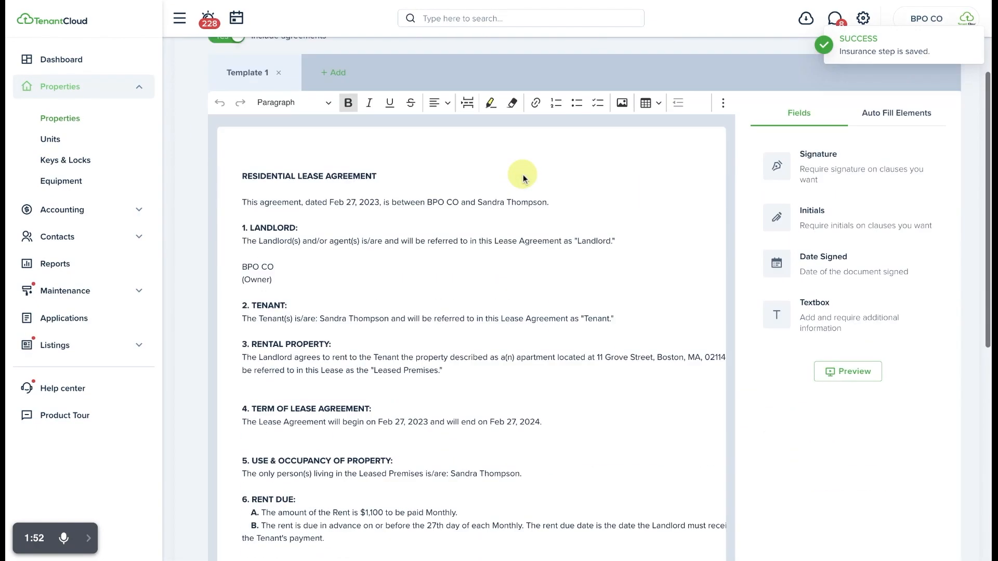
{"action": "scroll", "scroll_direction": "down", "scroll_amount": 3}
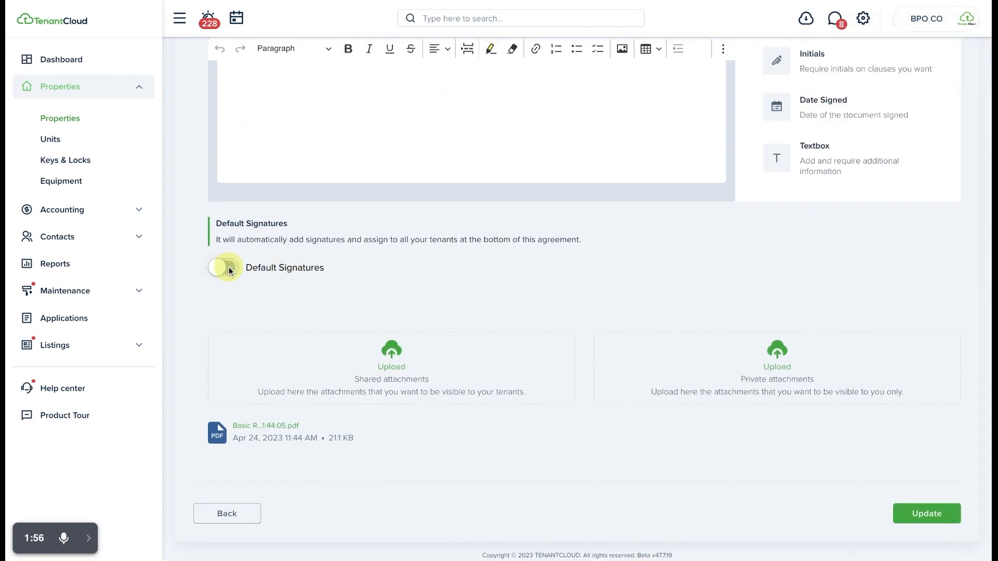
{"action": "left_click", "coordinate": [223, 267]}
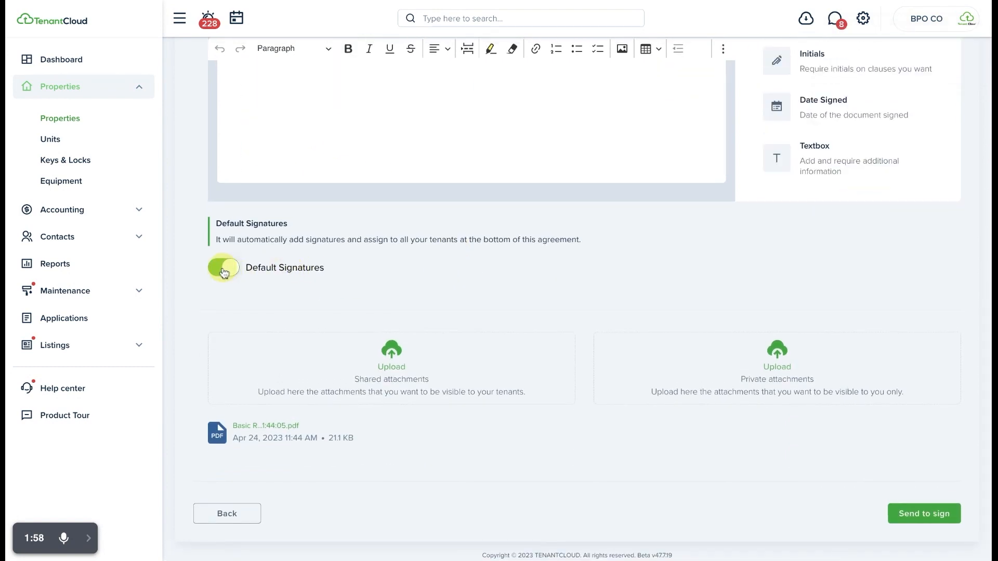
{"action": "left_click", "coordinate": [222, 267]}
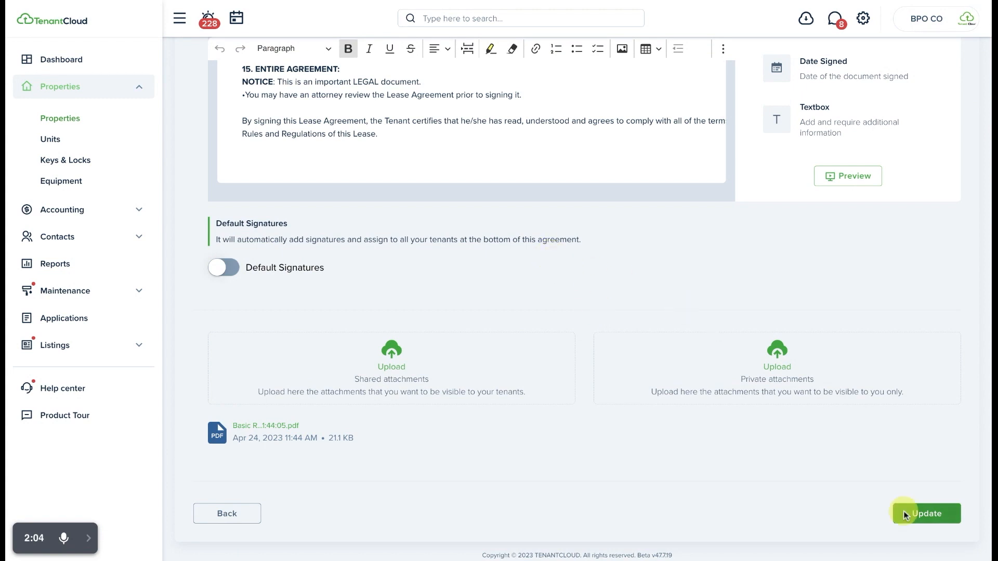
{"action": "left_click", "coordinate": [925, 513]}
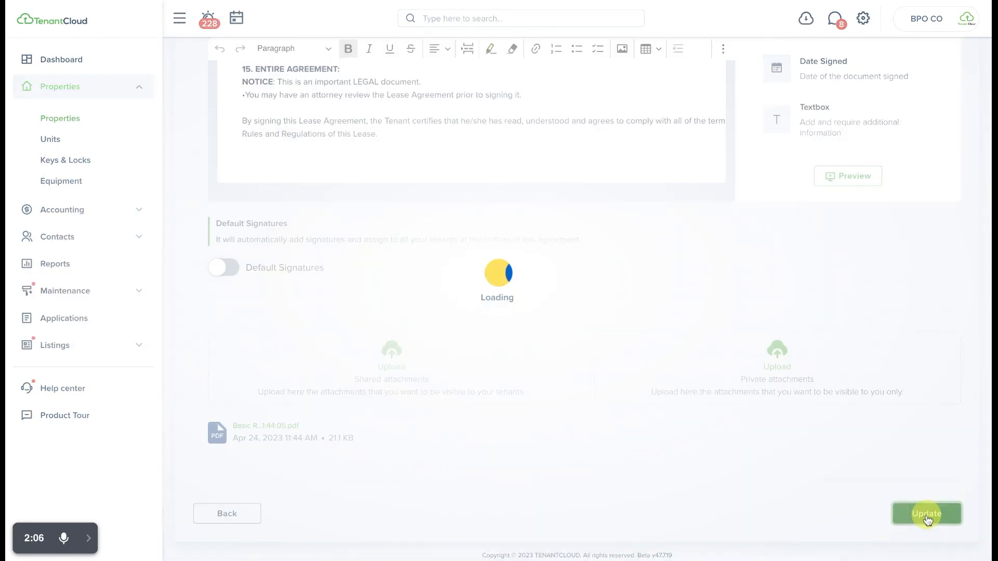
Step: Finish the move-in and show the actions for the pending Unit #3 lease
{"action": "left_click", "coordinate": [926, 514]}
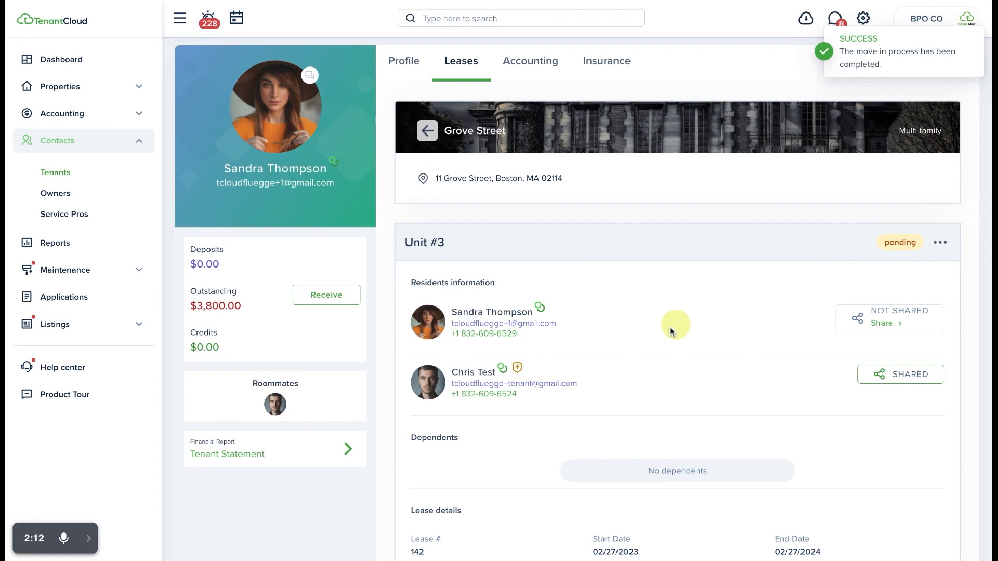
{"action": "mouse_move", "coordinate": [518, 368]}
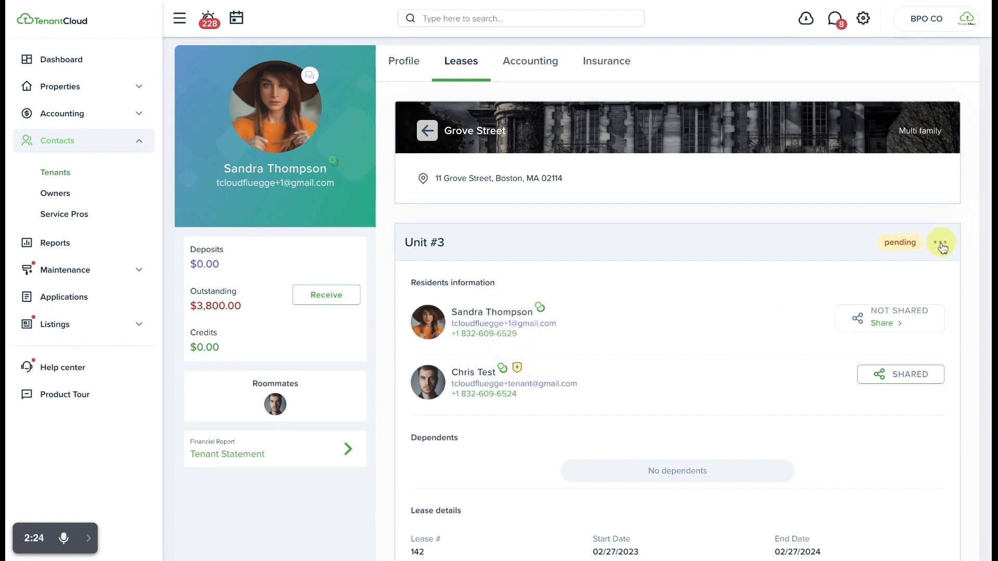
{"action": "left_click", "coordinate": [940, 243]}
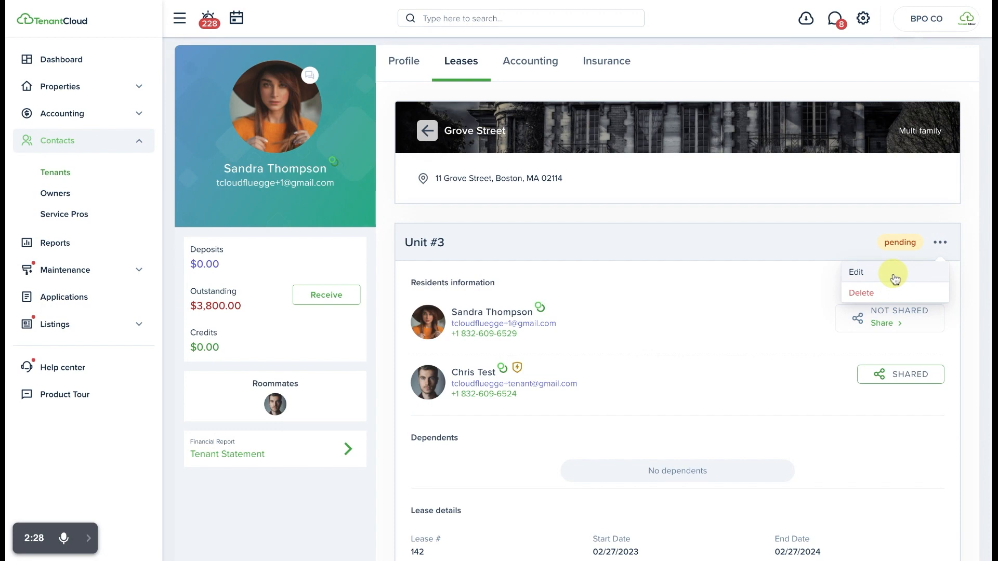
Step: Re-edit the Unit #3 lease with the renters insurance requirement off so it becomes active
{"action": "left_click", "coordinate": [856, 272]}
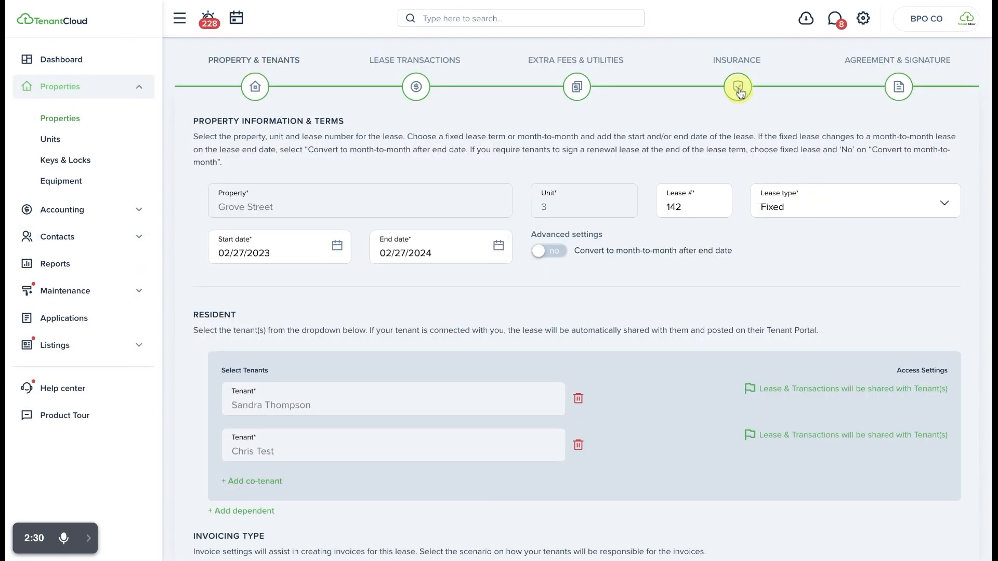
{"action": "left_click", "coordinate": [736, 86]}
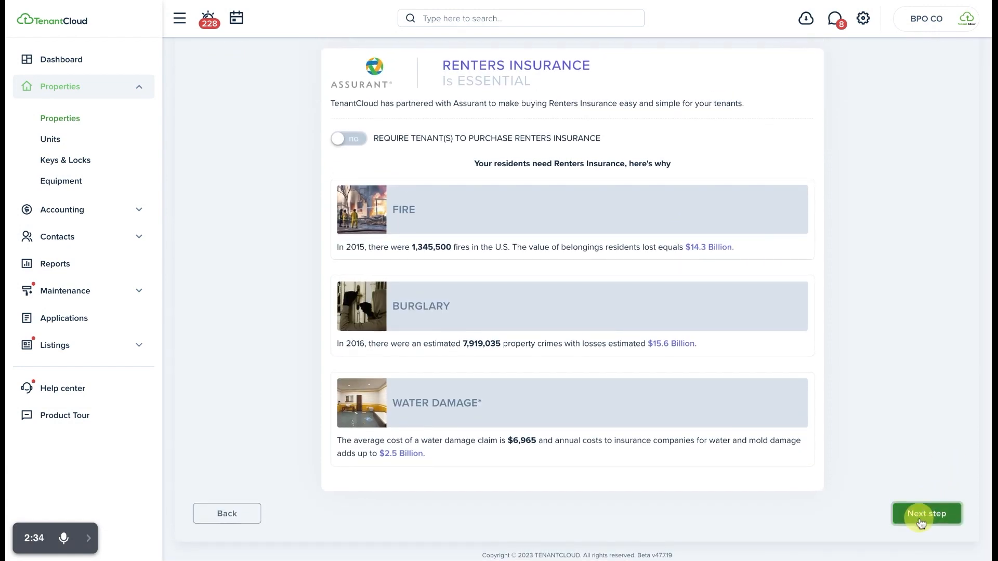
{"action": "left_click", "coordinate": [926, 514]}
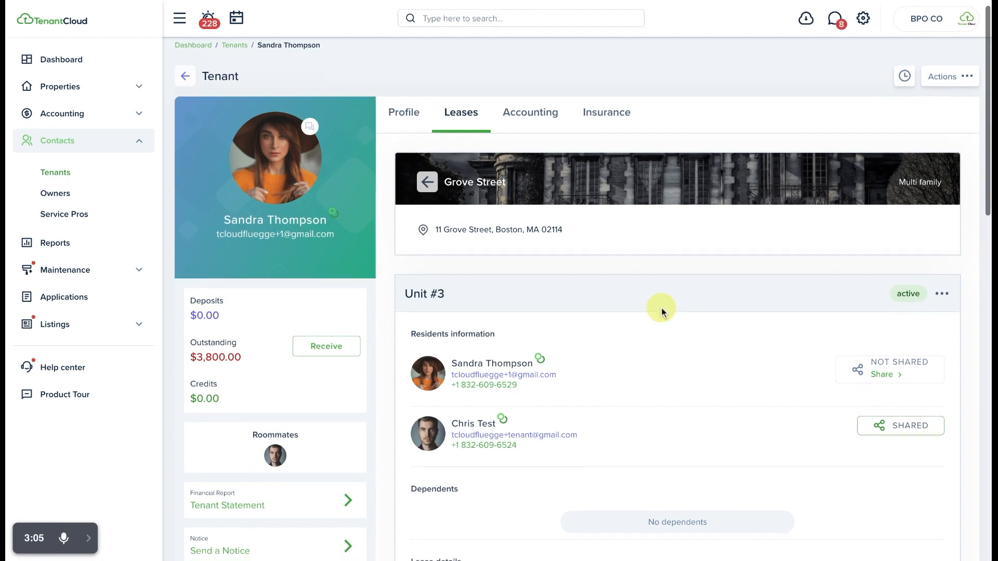
{"action": "scroll", "scroll_direction": "down", "scroll_amount": 3}
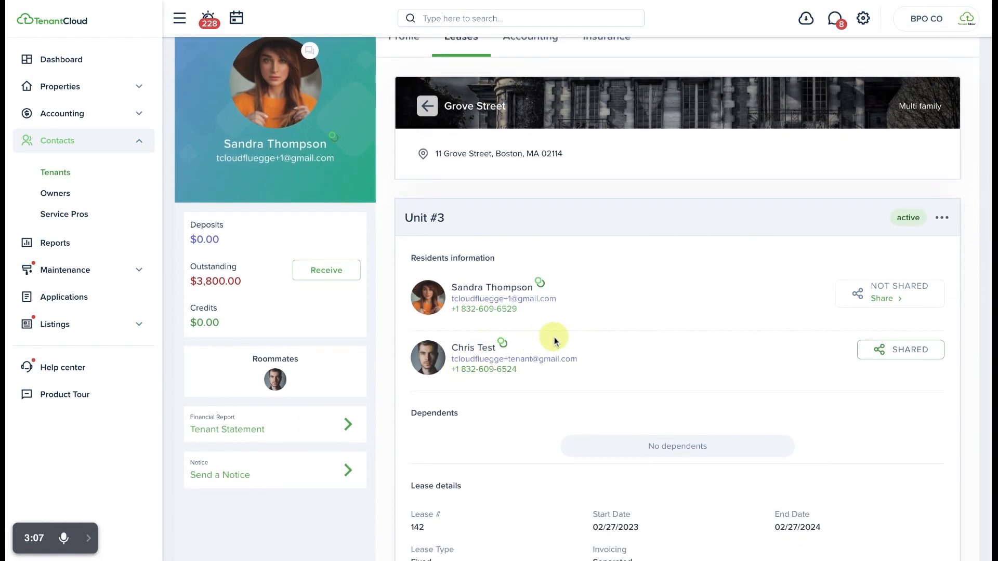
{"action": "mouse_move", "coordinate": [890, 300]}
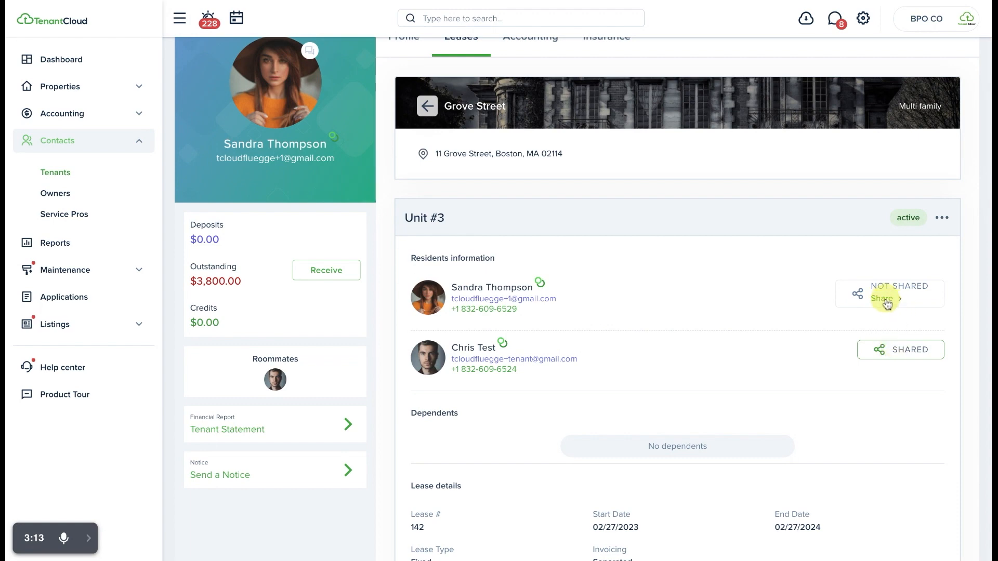
{"action": "left_click", "coordinate": [881, 298]}
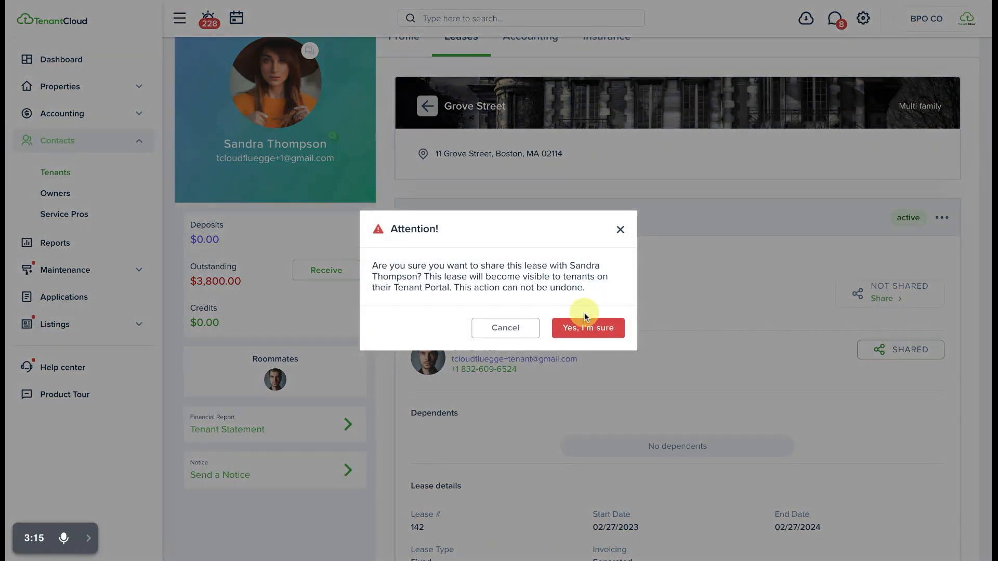
{"action": "left_click", "coordinate": [587, 327]}
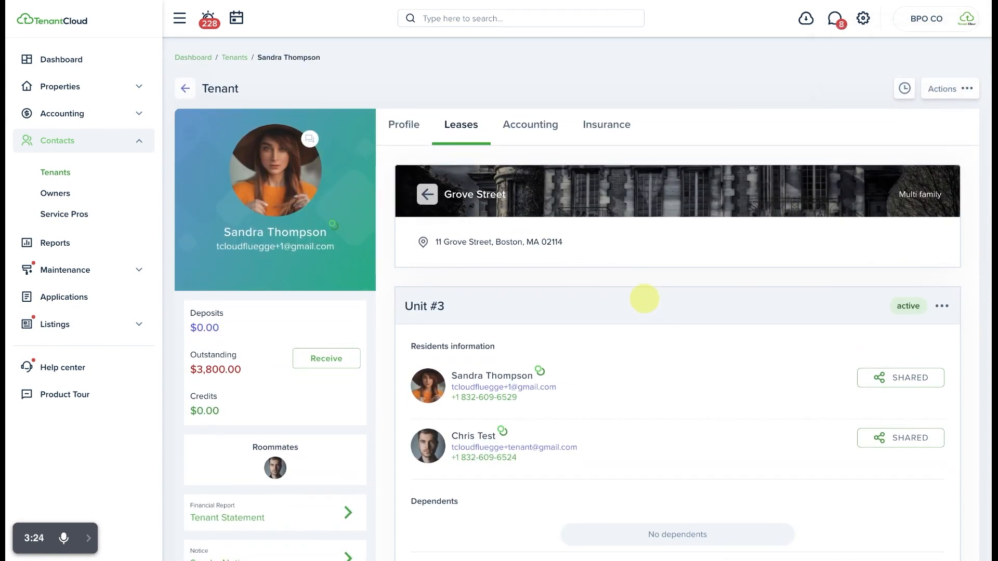
{"action": "mouse_move", "coordinate": [530, 124]}
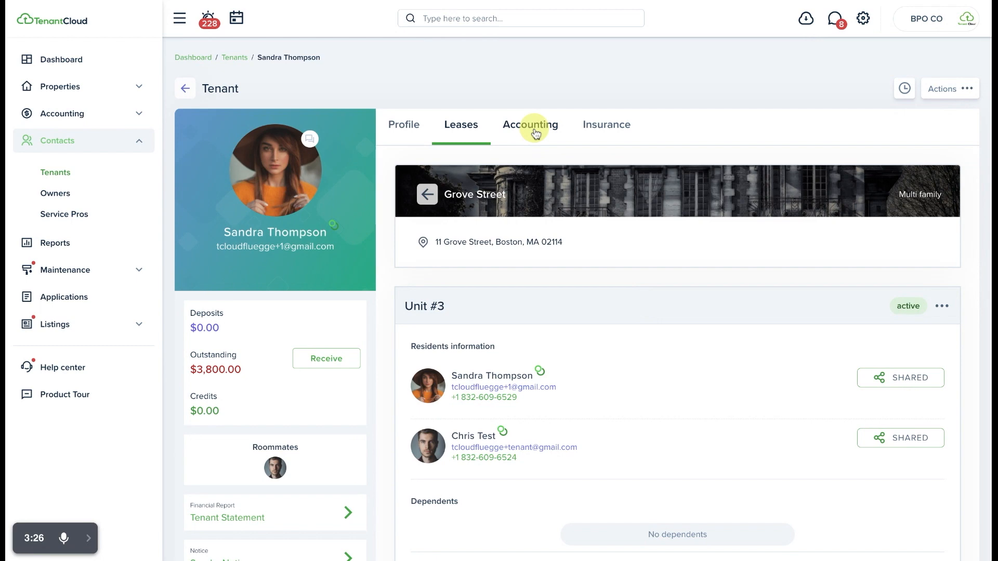